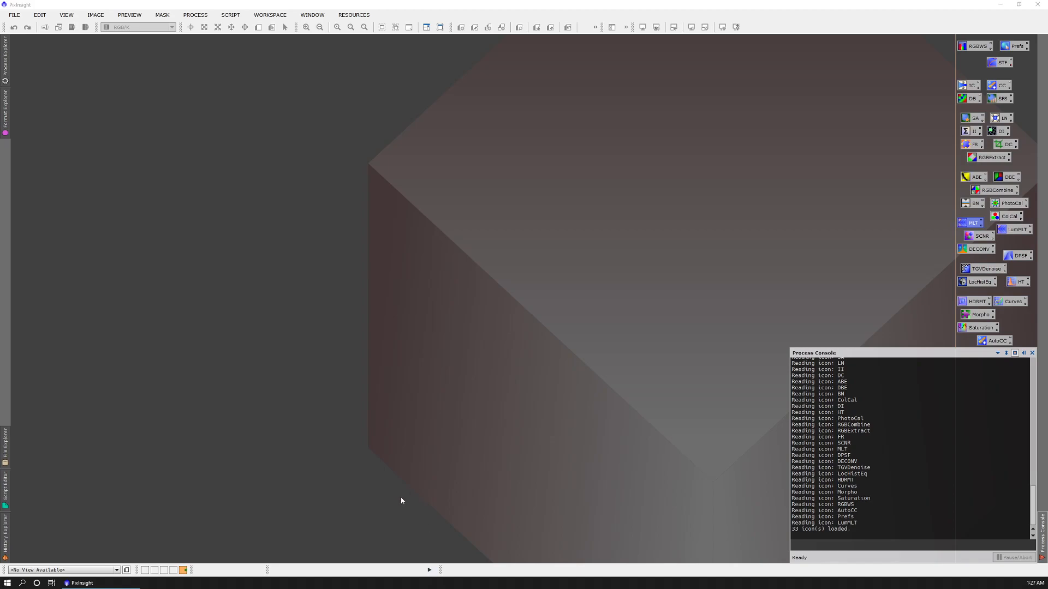
mouse_move(402, 370)
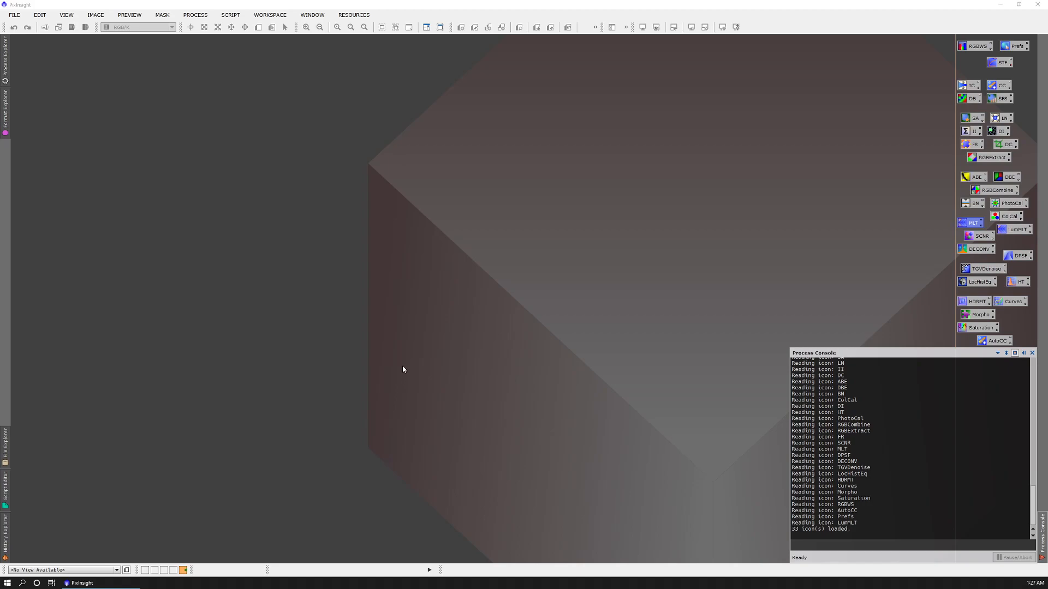
mouse_move(404, 377)
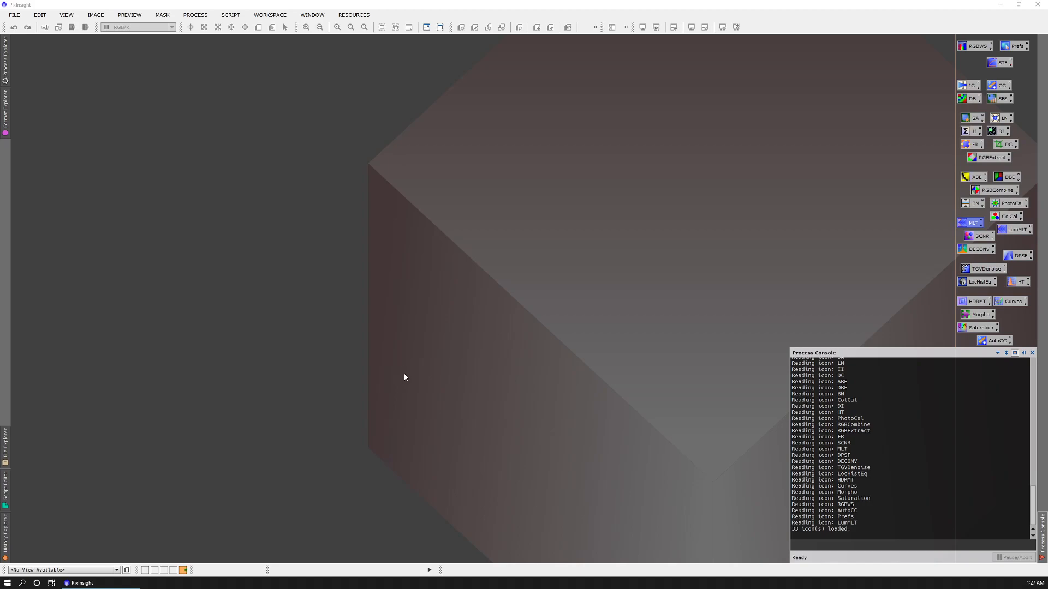
mouse_move(401, 377)
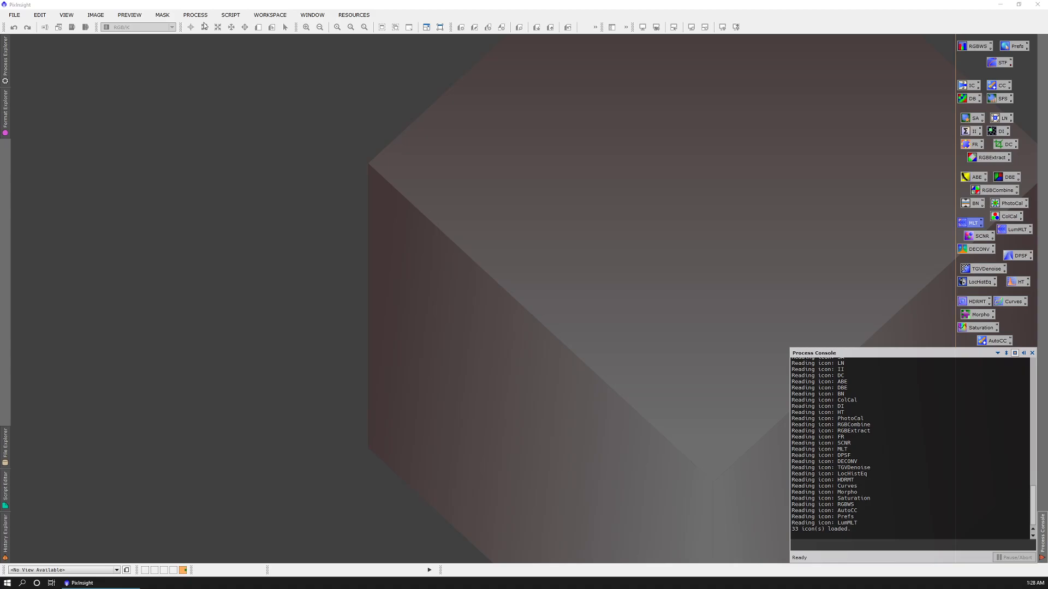
Load the seven moon JPEG captures into the Blink tool for review
left_click(194, 14)
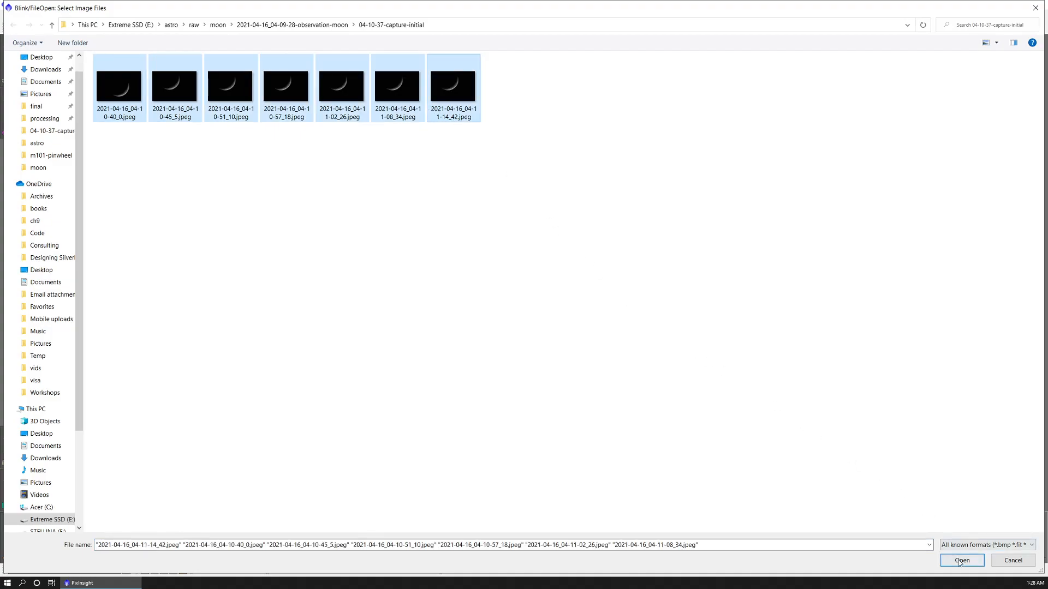
left_click(960, 560)
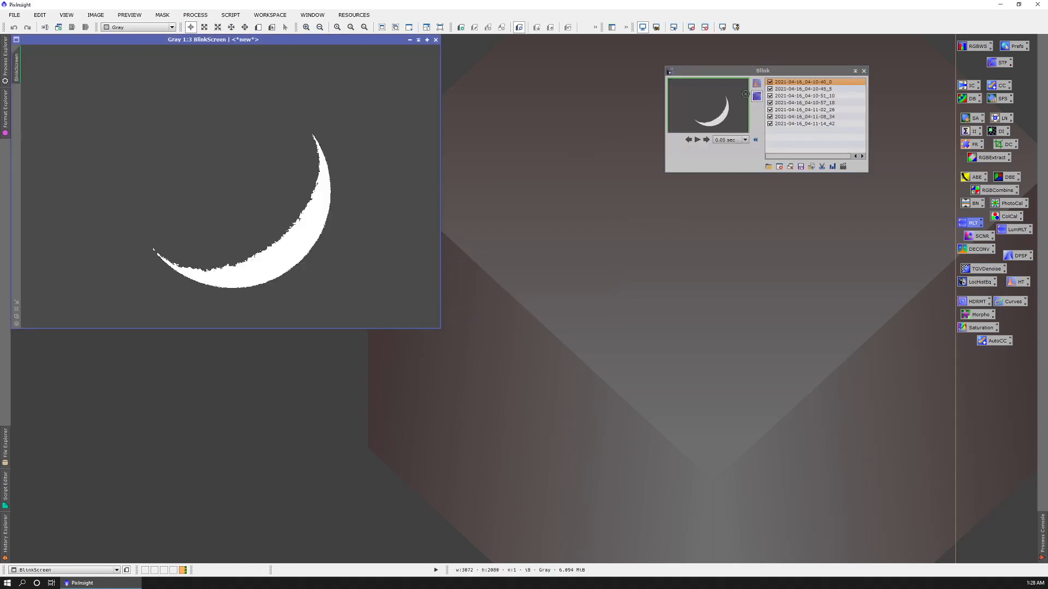
mouse_move(756, 96)
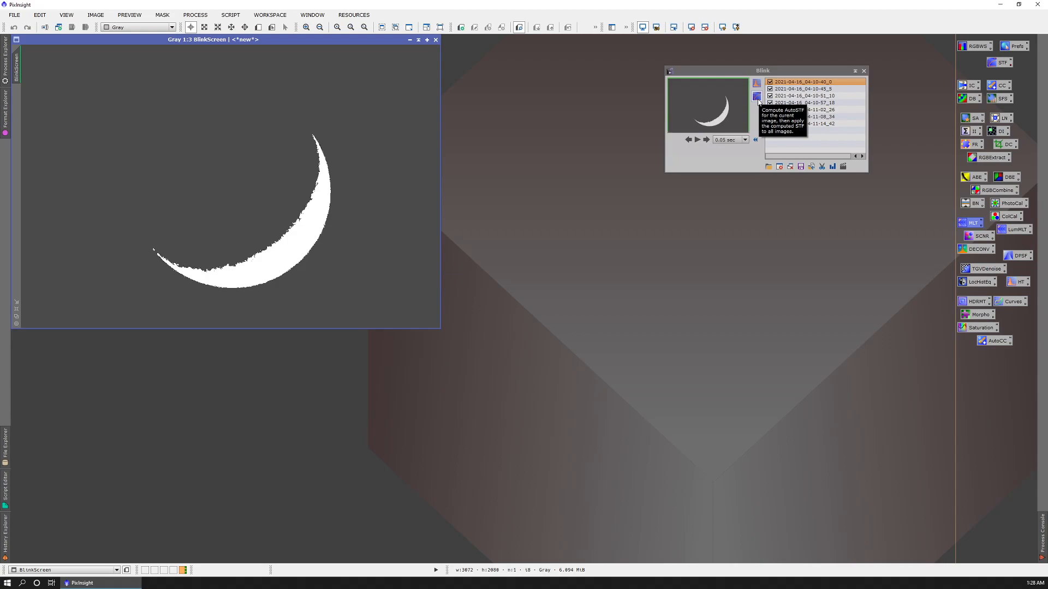
Auto-stretch all frames, then step through frames 3, 4, 2, last and 4 again to compare them
left_click(755, 98)
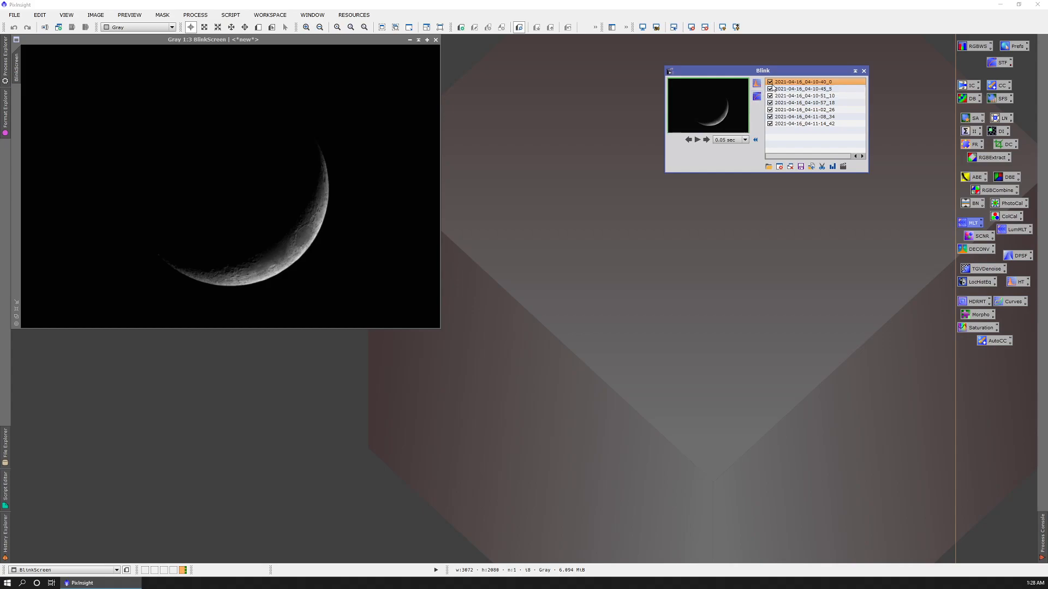
left_click(805, 96)
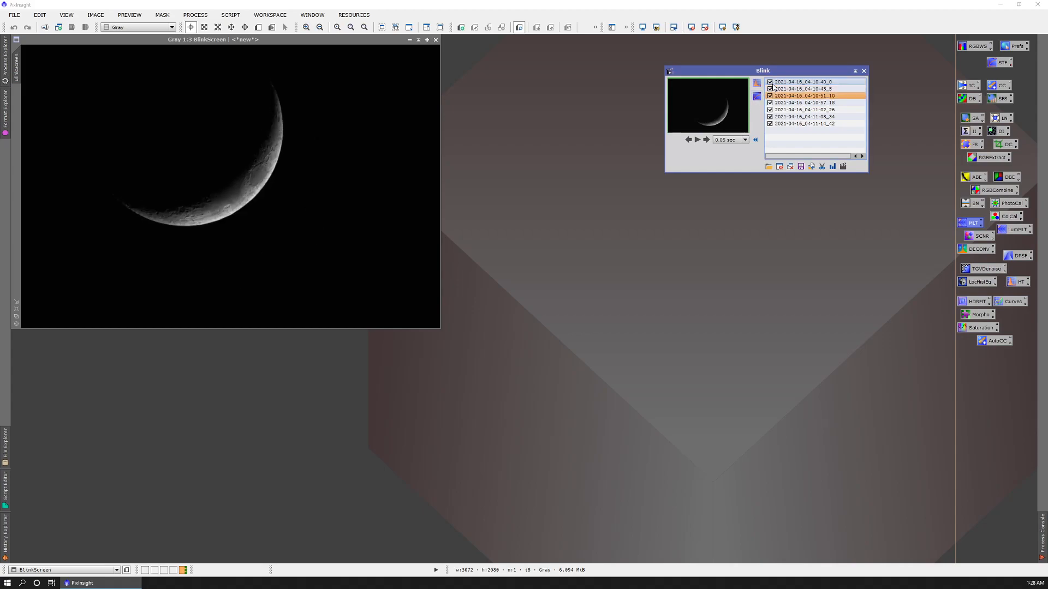
left_click(805, 117)
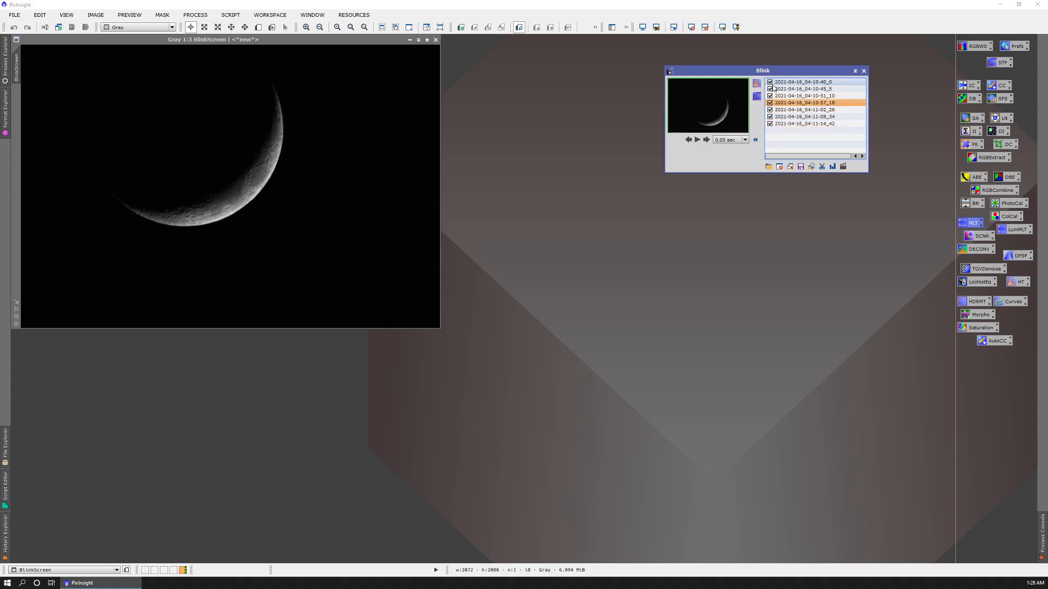
left_click(806, 89)
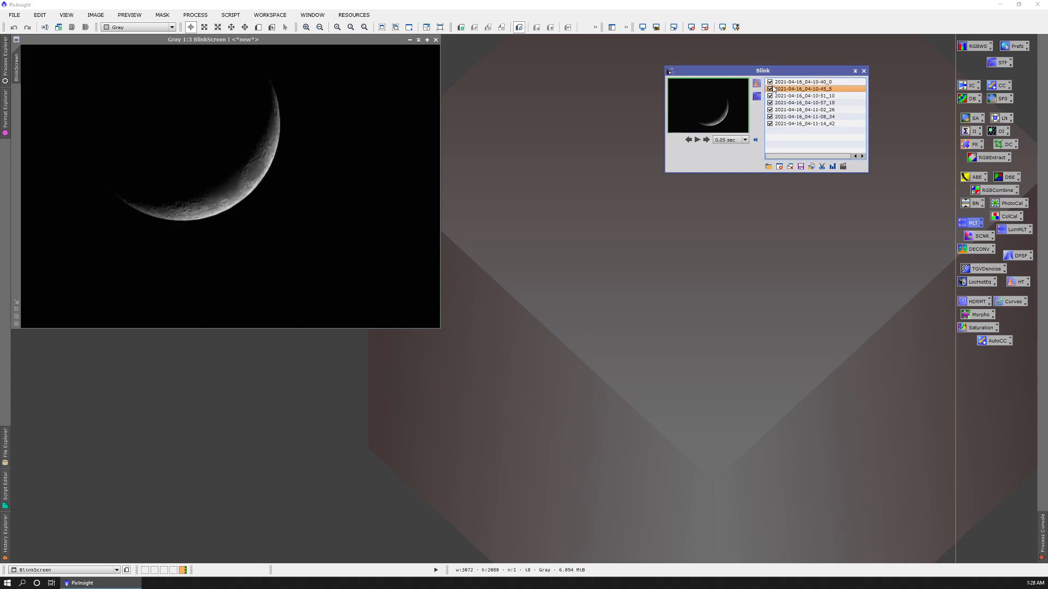
left_click(805, 123)
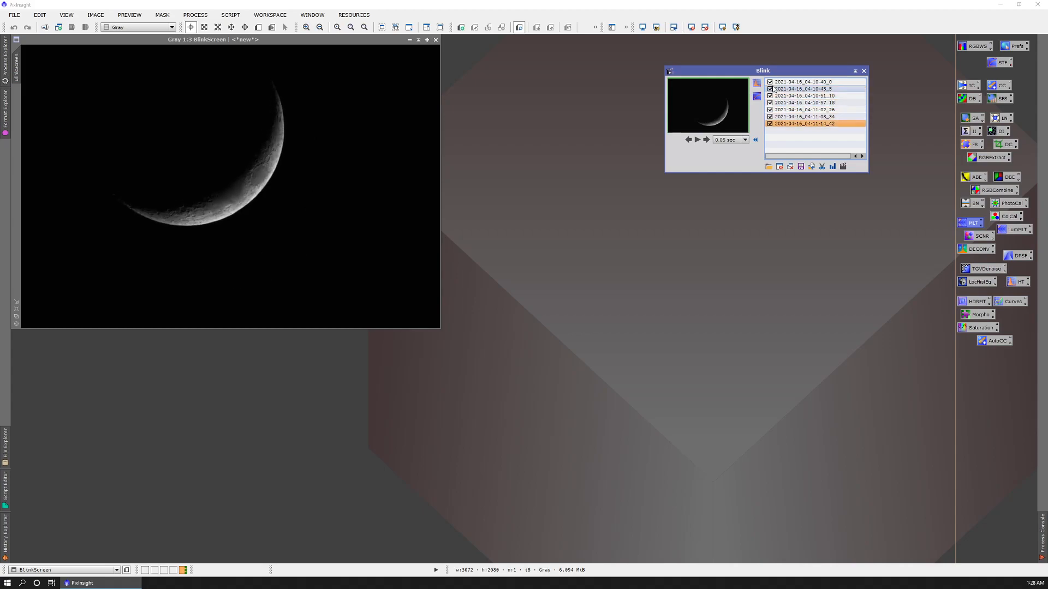
left_click(806, 103)
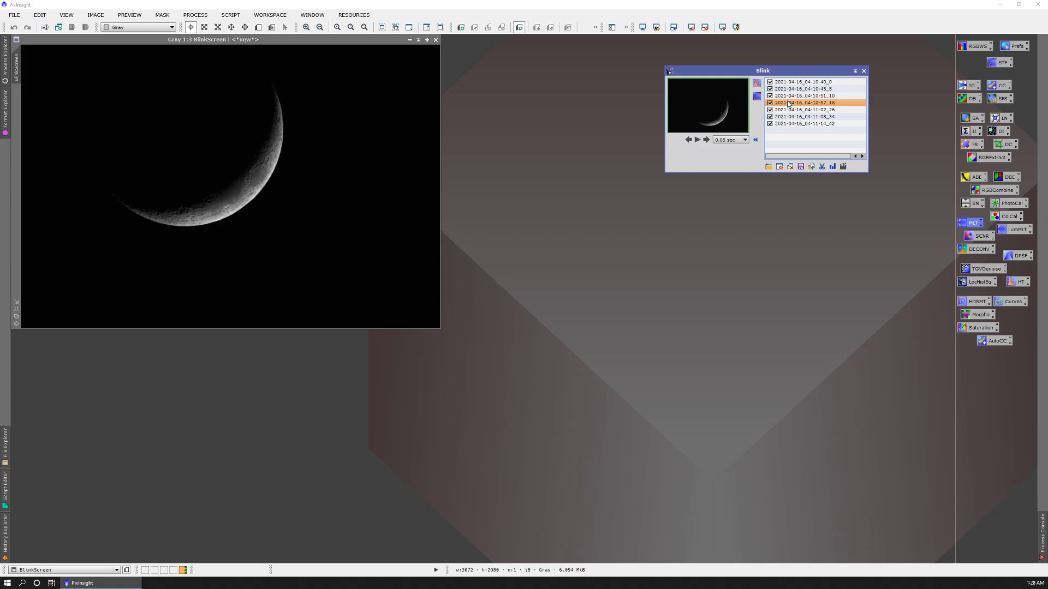
mouse_move(793, 111)
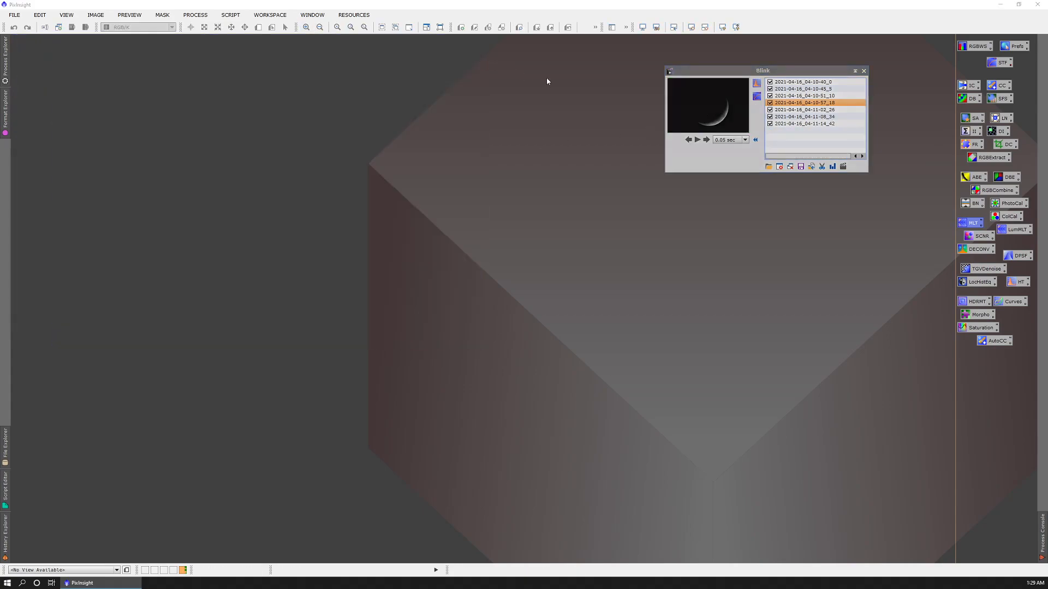
left_click(863, 71)
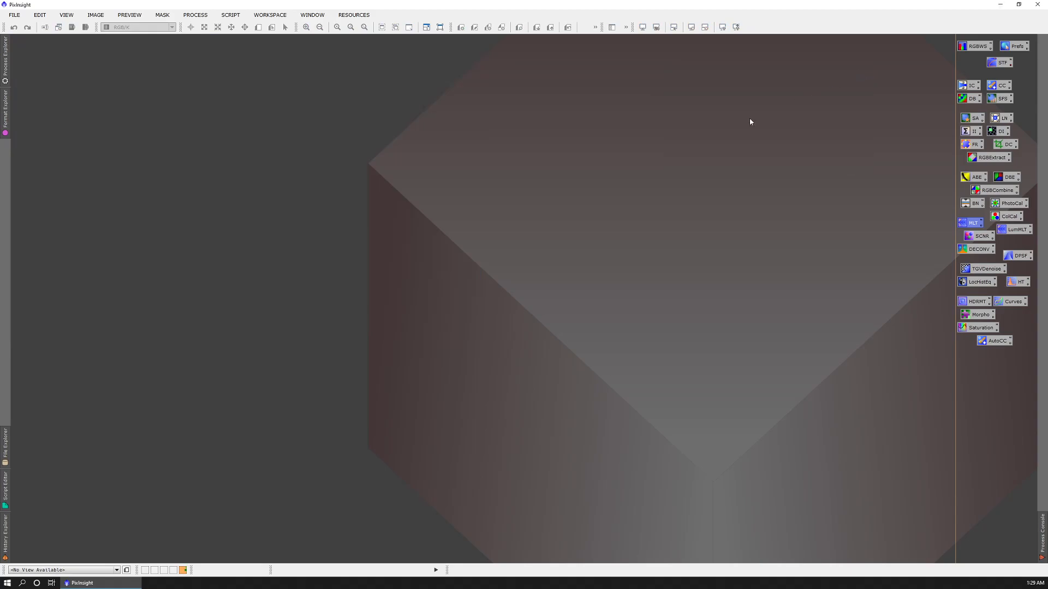
left_click(44, 27)
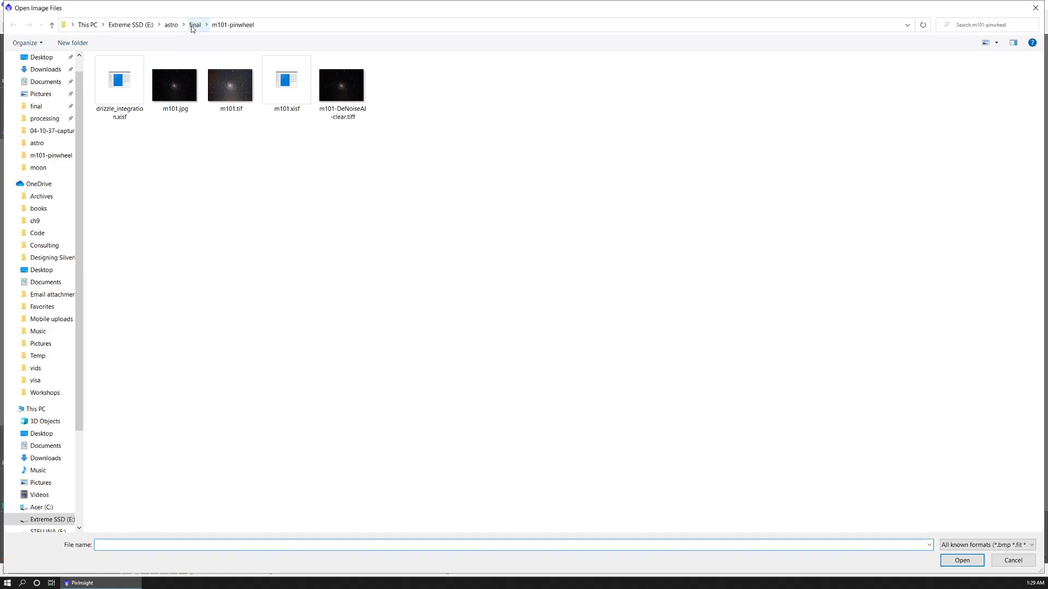
left_click(170, 25)
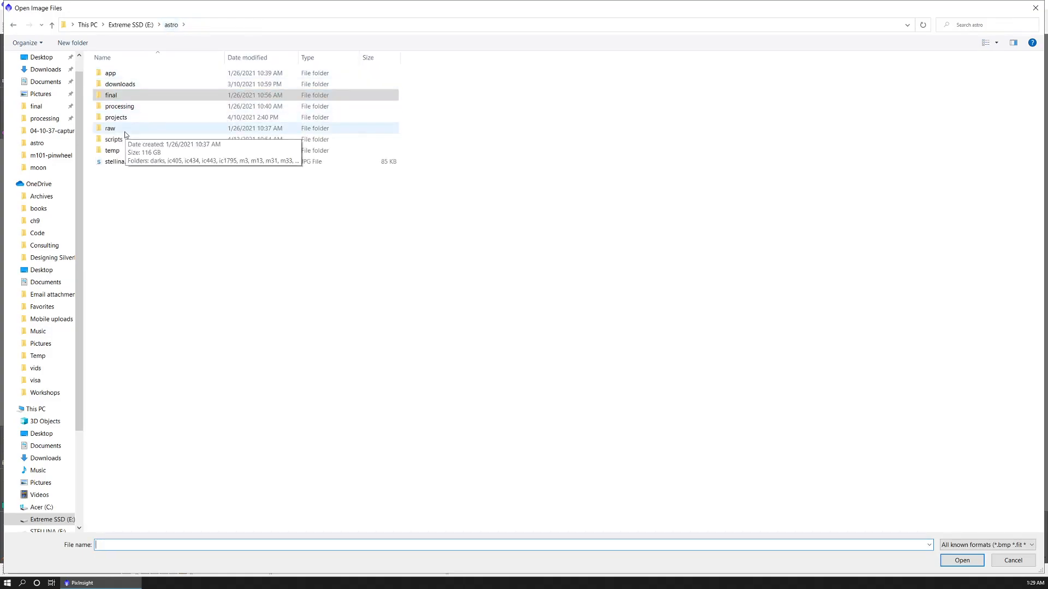
double_click(109, 128)
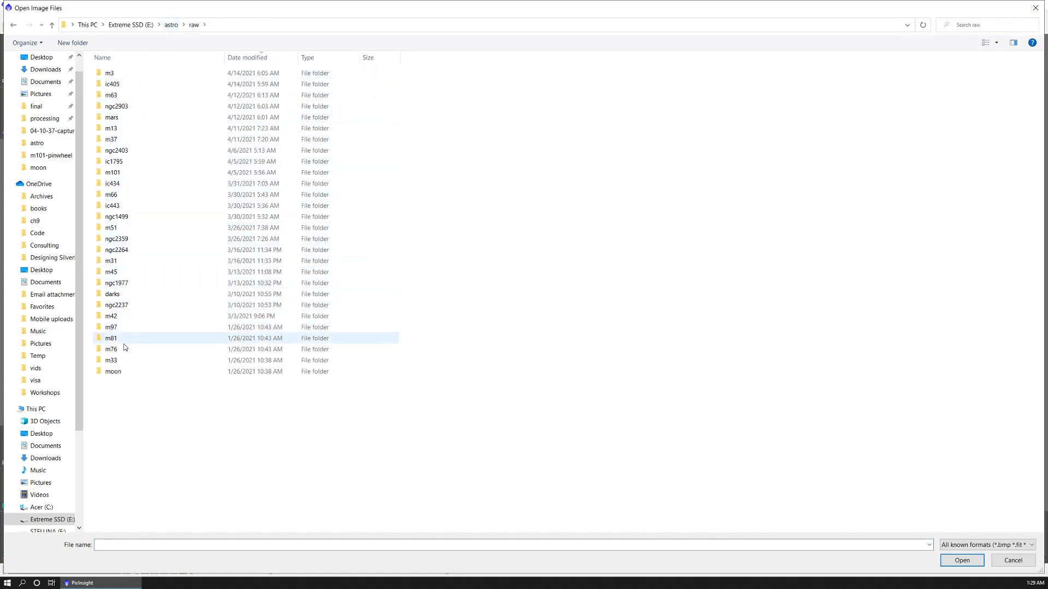
double_click(113, 371)
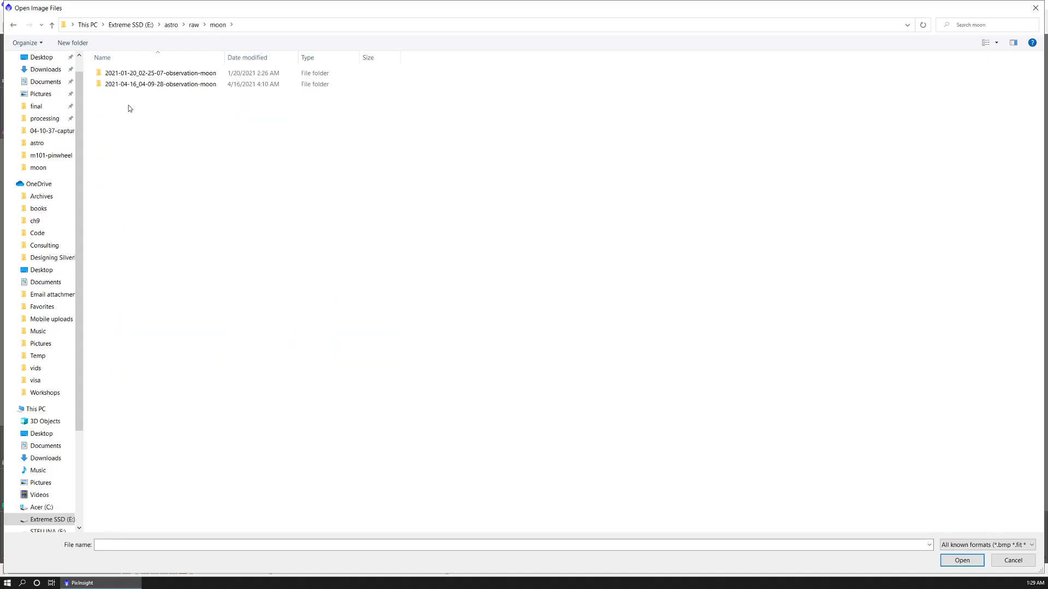
double_click(161, 84)
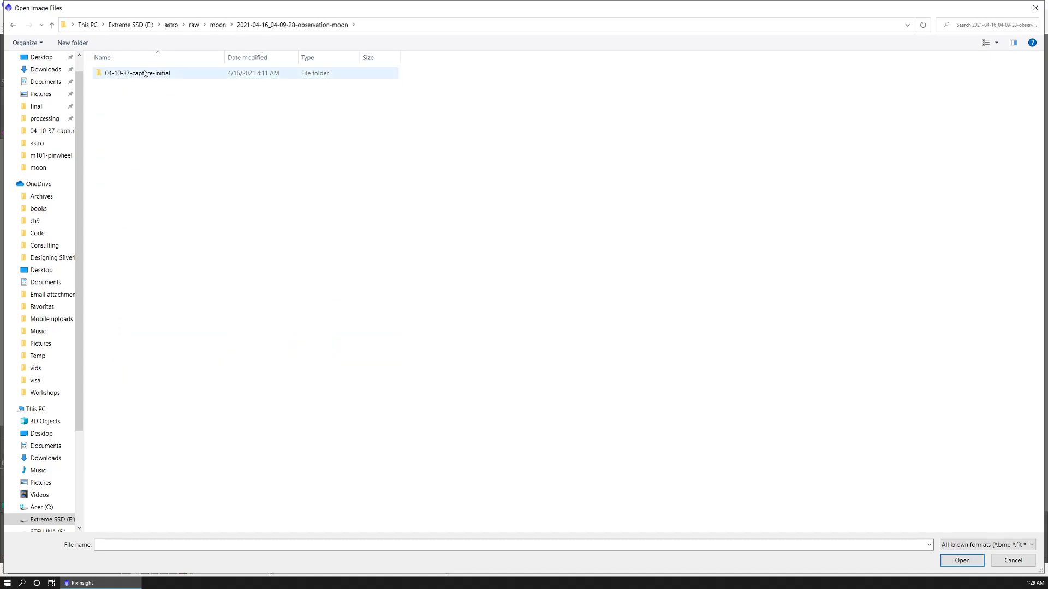
double_click(137, 73)
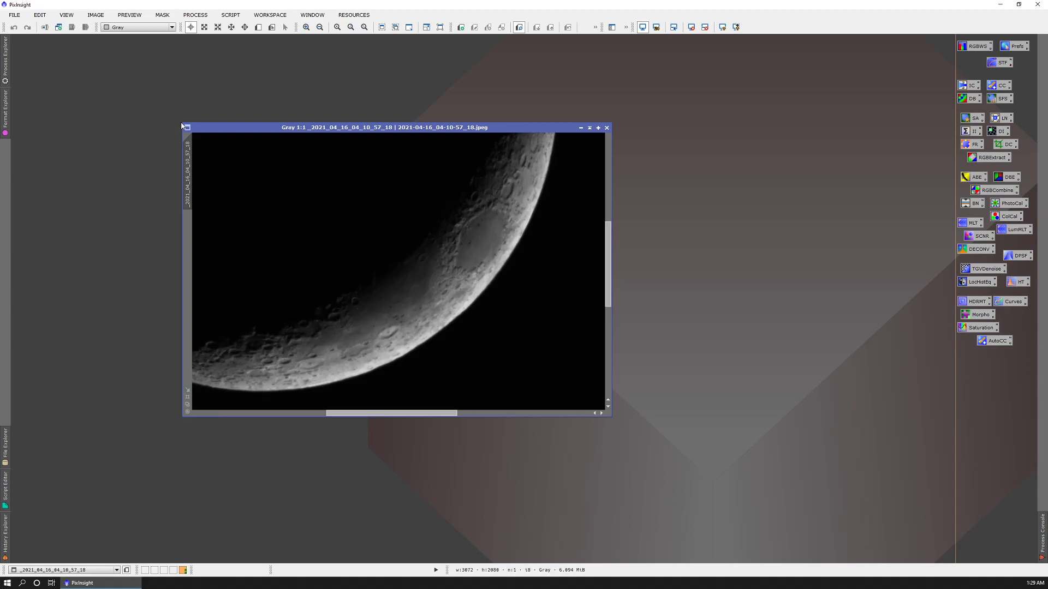
mouse_move(477, 174)
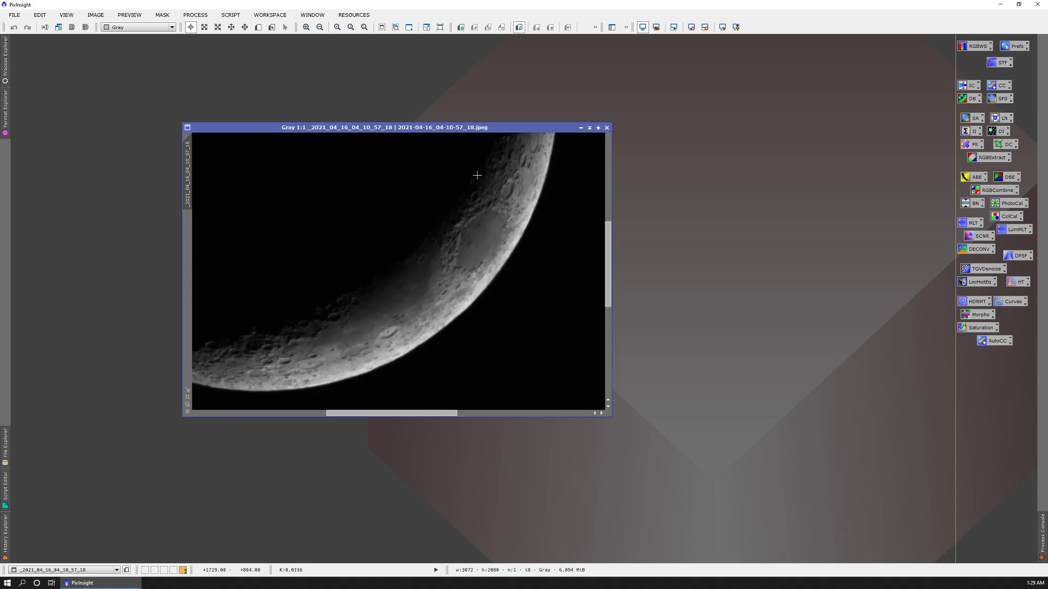
mouse_move(524, 164)
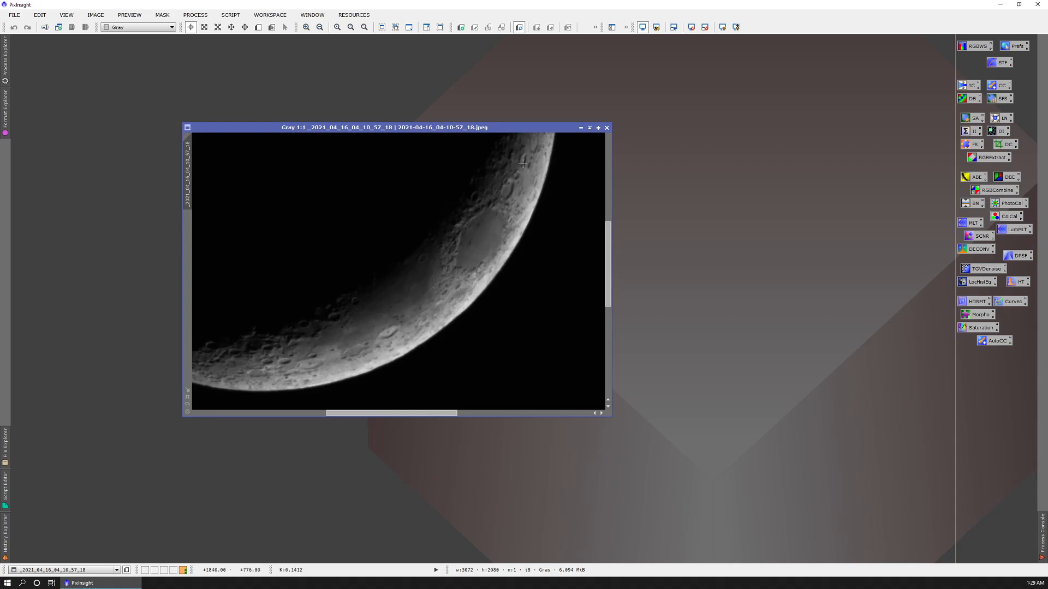
Close the single opened moon frame, leaving the workspace empty
left_click(607, 128)
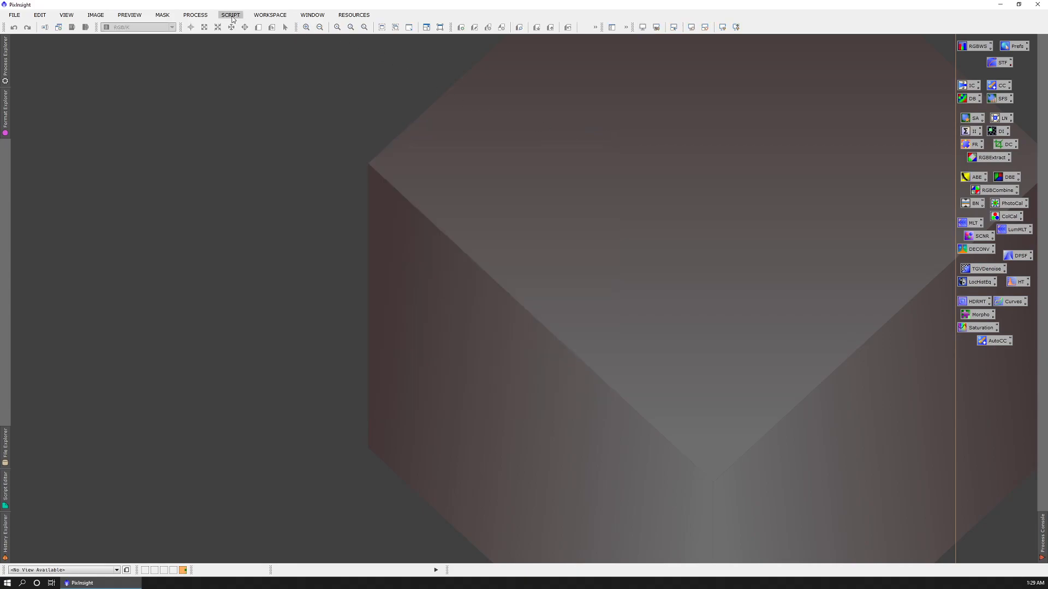
Launch FFTRegistration with the 04-10-57_18 frame as reference and all seven JPEGs as targets
left_click(230, 14)
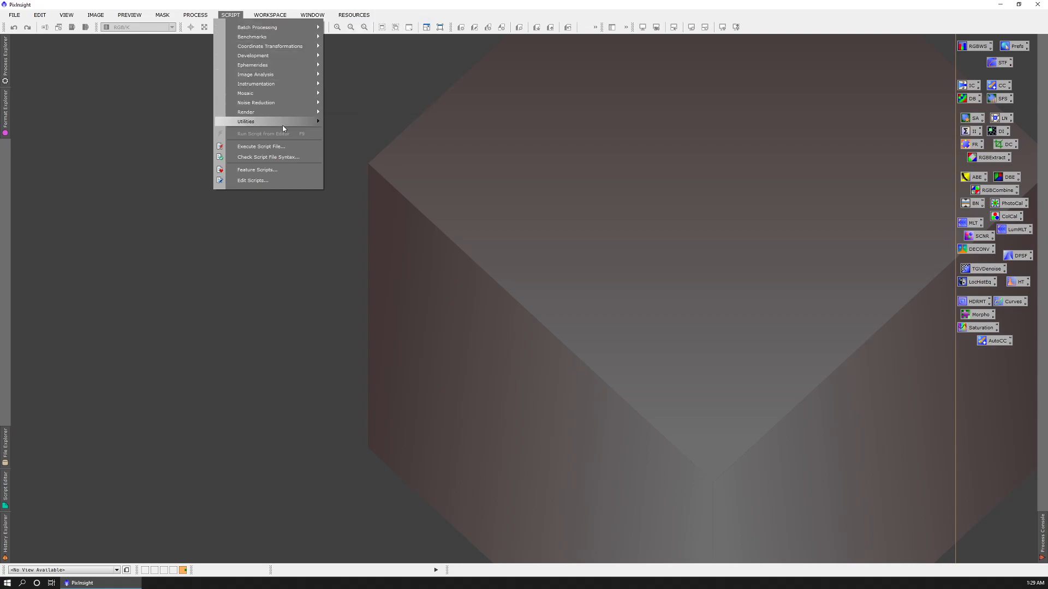
mouse_move(245, 121)
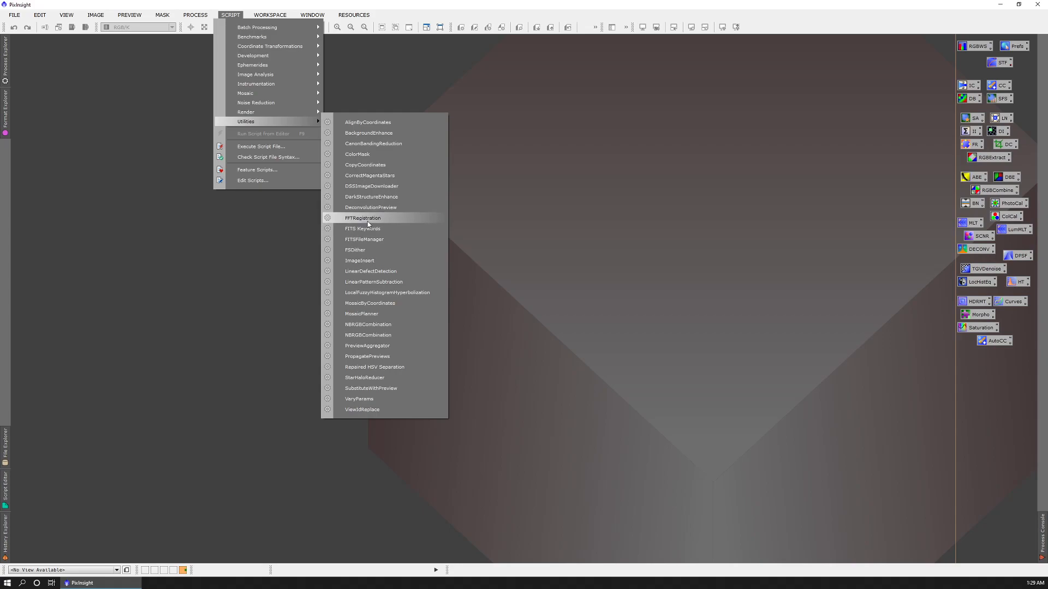
left_click(363, 219)
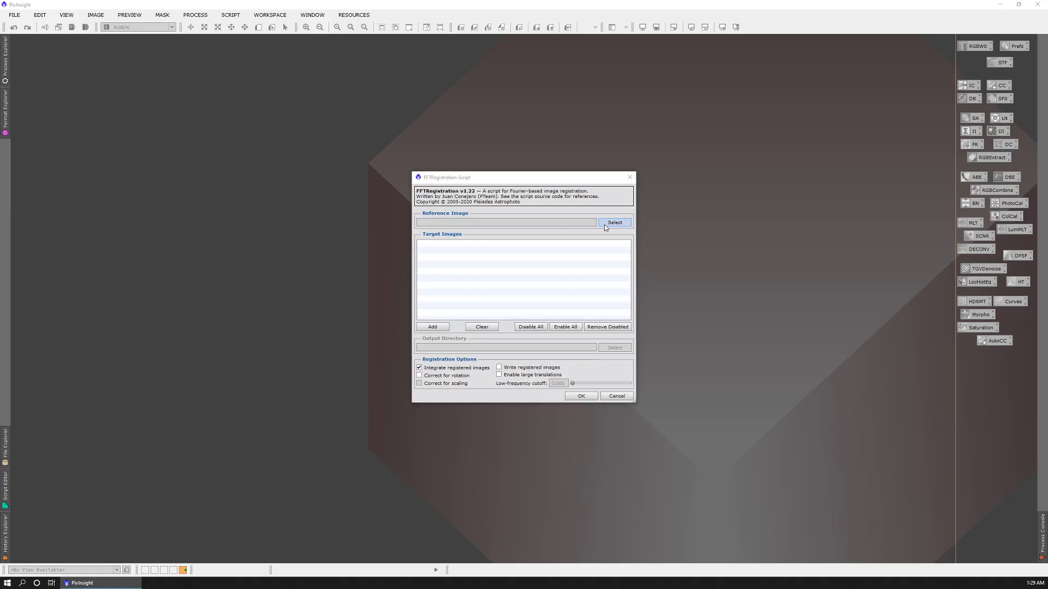
left_click(613, 223)
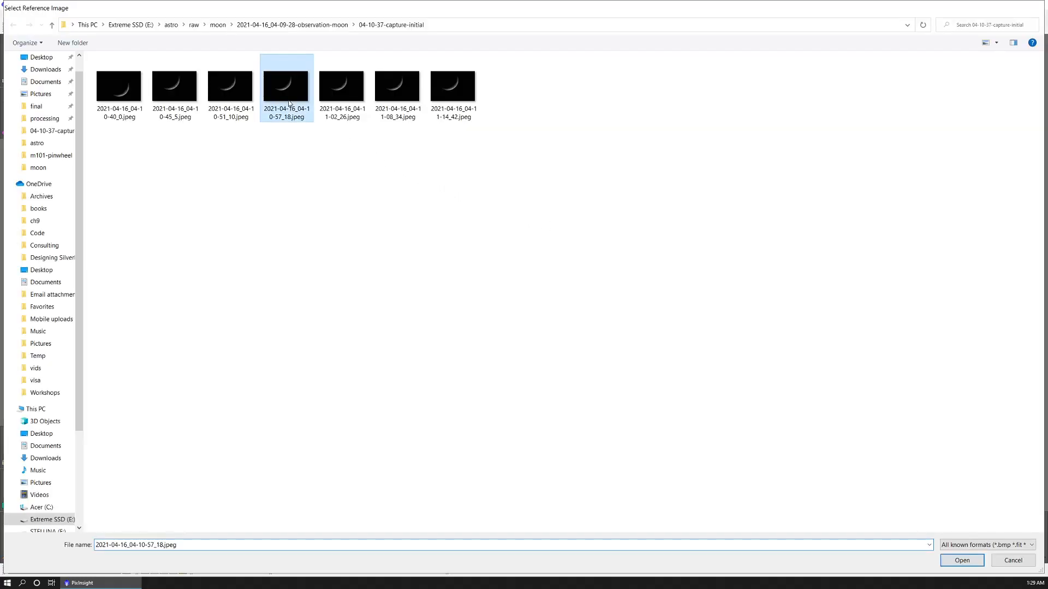
left_click(961, 560)
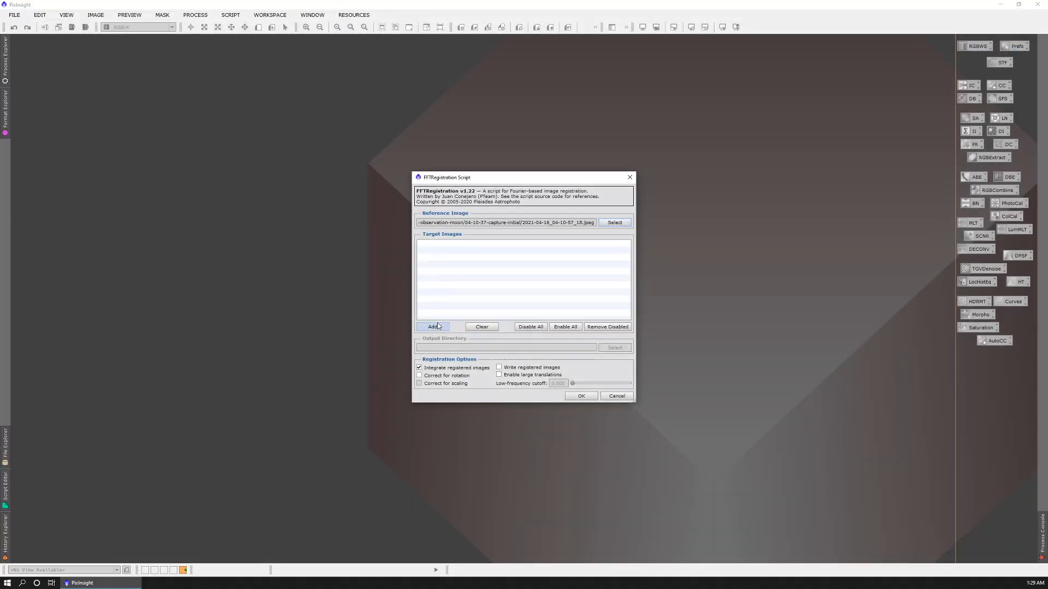
left_click(432, 326)
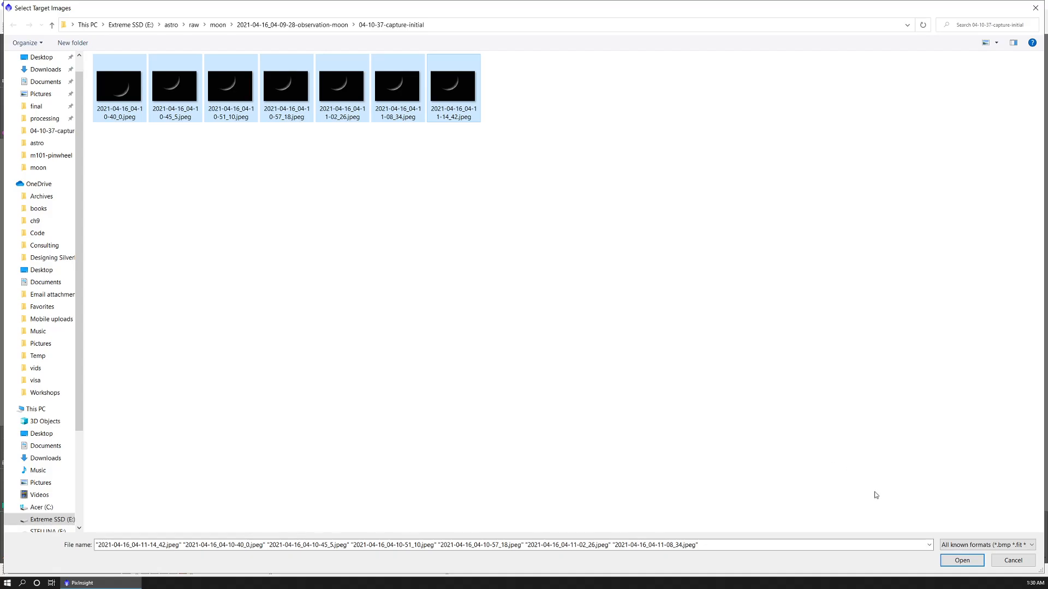
left_click(960, 560)
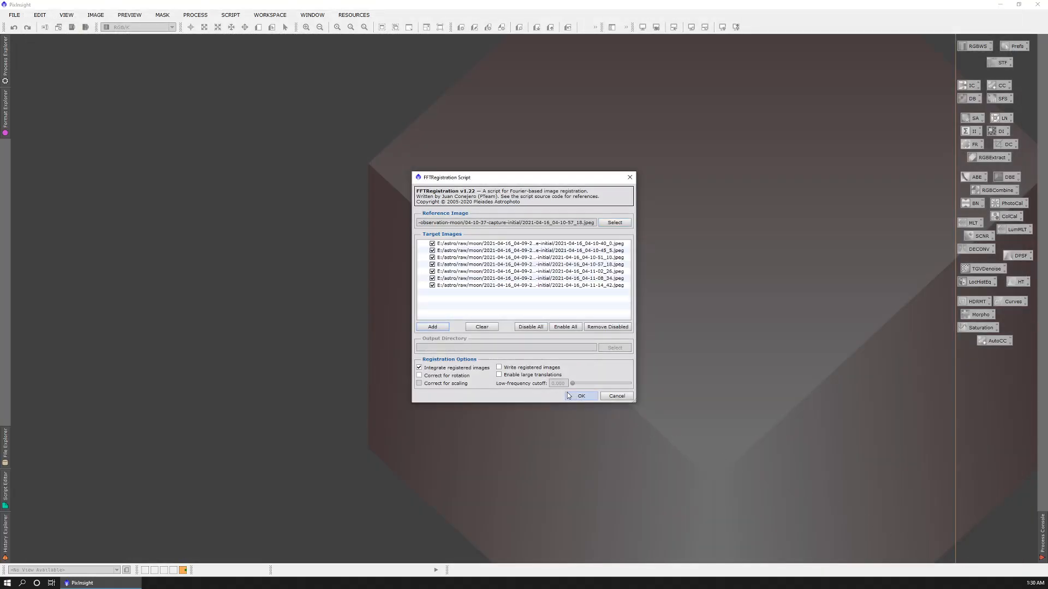
Run the FFT registration and integration, then start a DynamicCrop around the crescent
left_click(579, 395)
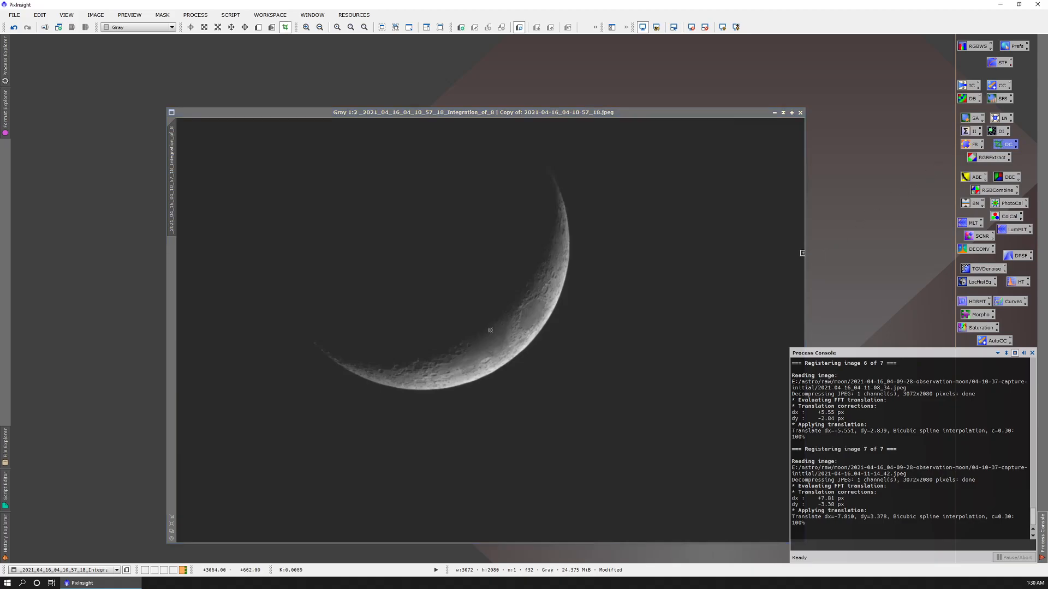
left_click(482, 111)
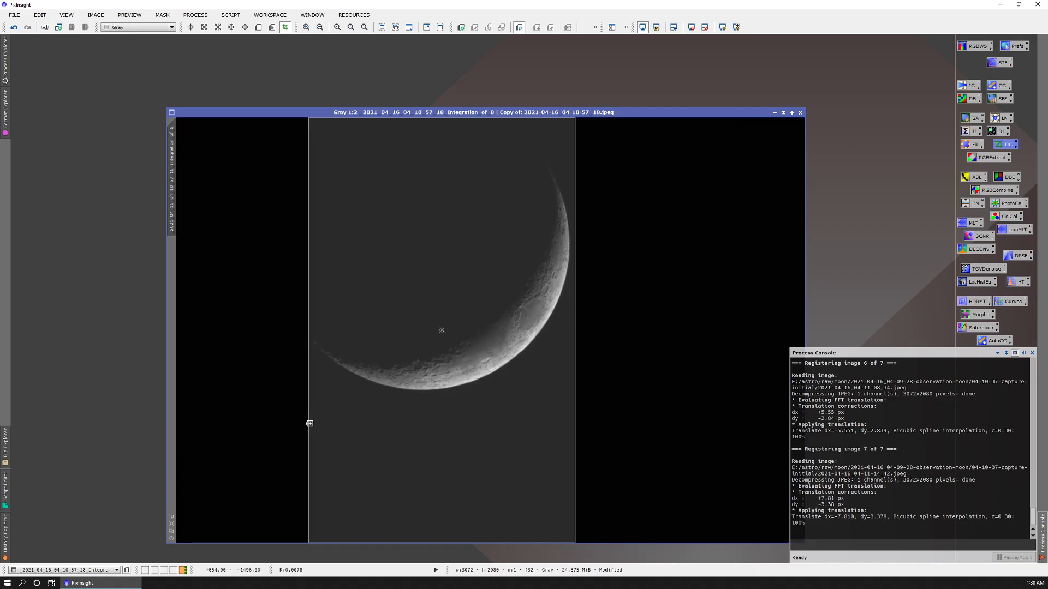
mouse_move(418, 540)
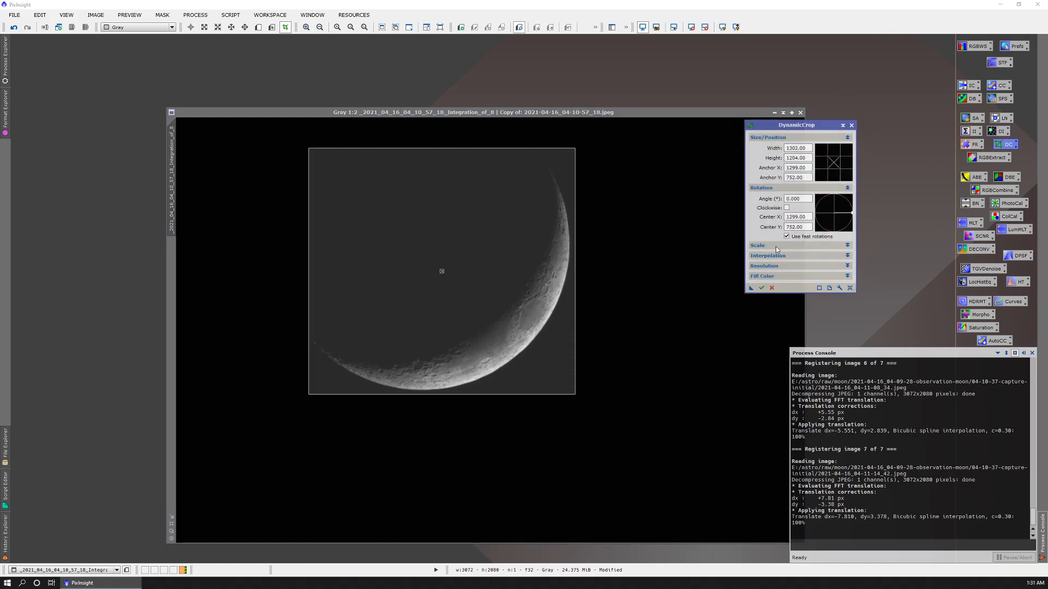
Apply the crop to 1302×1204 pixels and bring up MultiscaleLinearTransform on the result
left_click(751, 288)
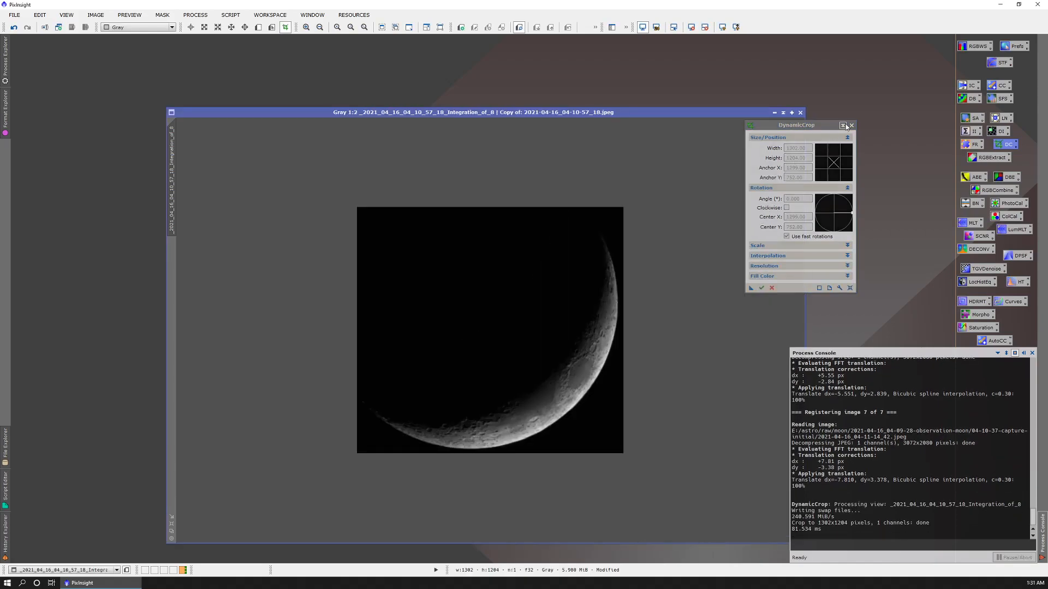
left_click(851, 126)
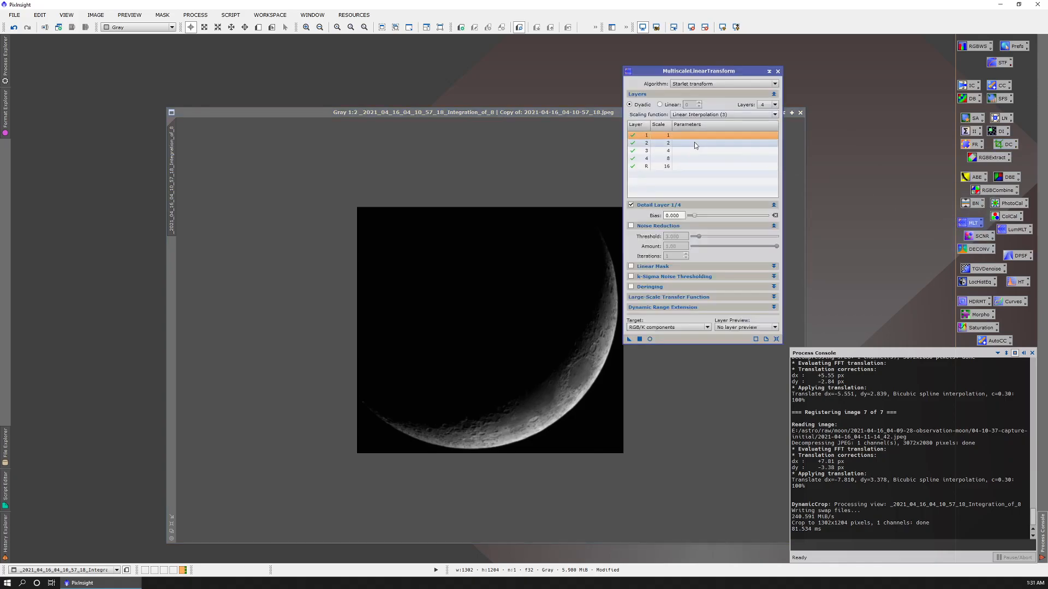
With Real-Time Preview, set layer biases 0.100, 0.100, 0.050, 0.050, then close the preview
left_click_drag(699, 71, 745, 79)
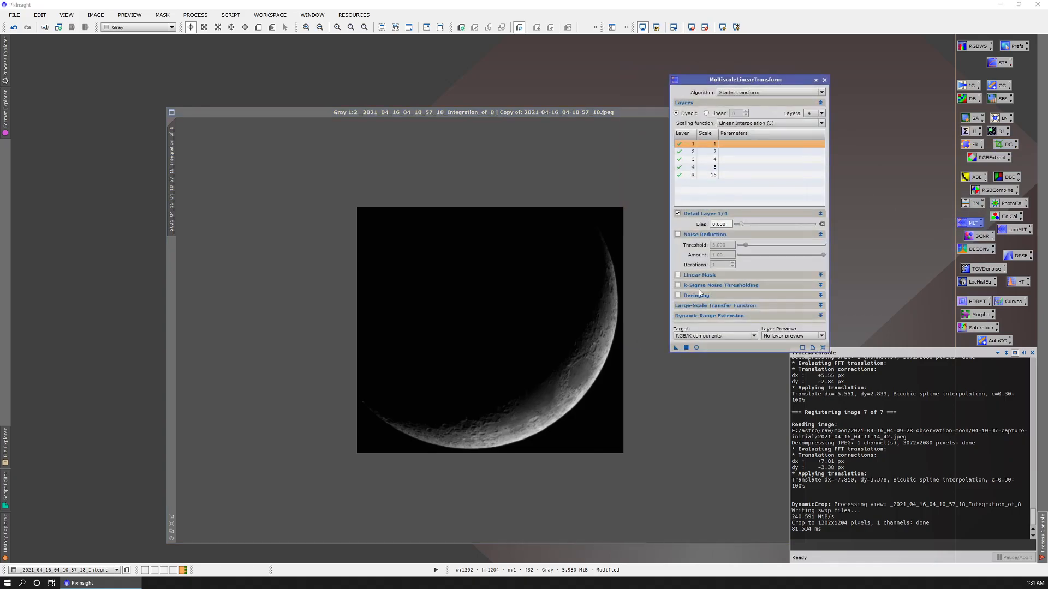
left_click(675, 347)
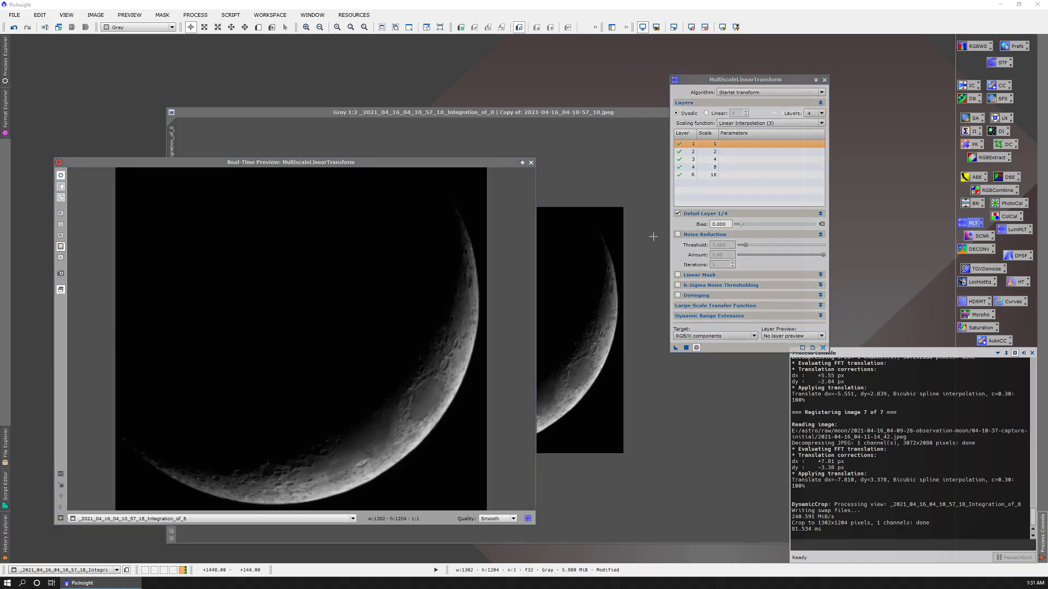
left_click(720, 224)
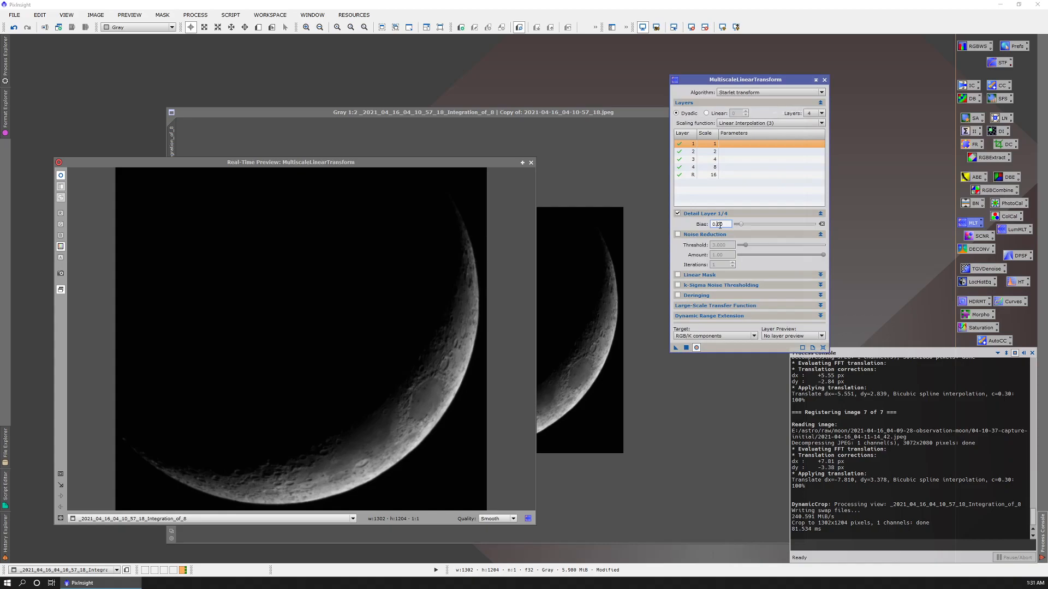
mouse_move(721, 223)
type("0.100")
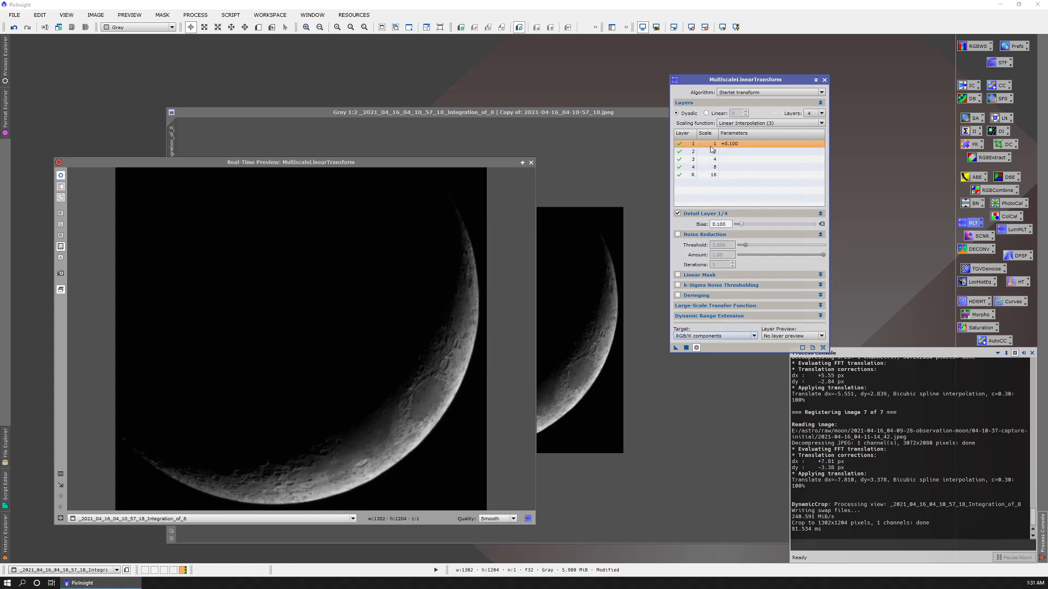
left_click(693, 151)
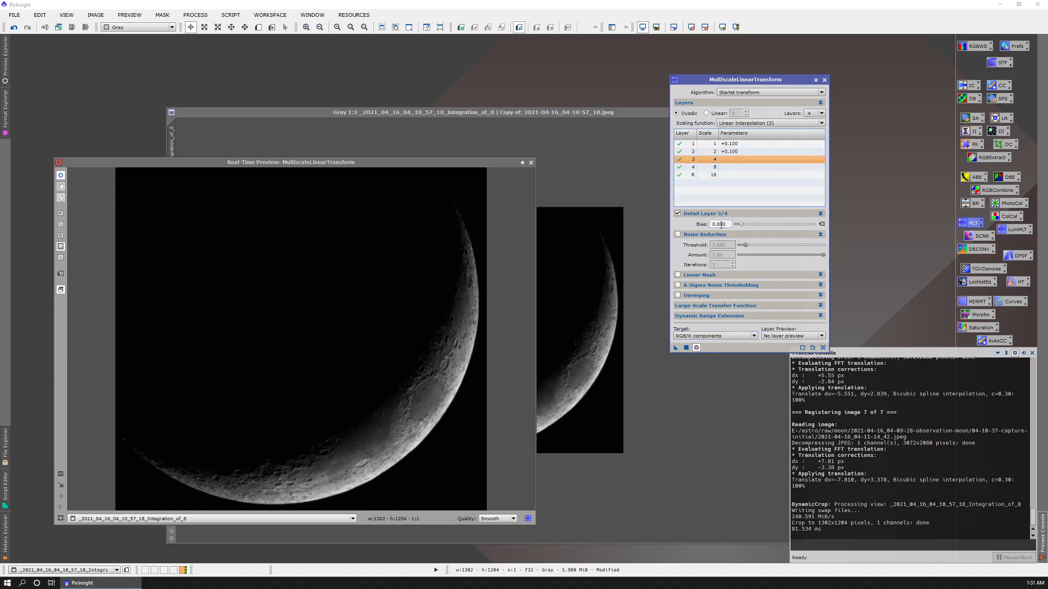
mouse_move(721, 224)
type("0.050")
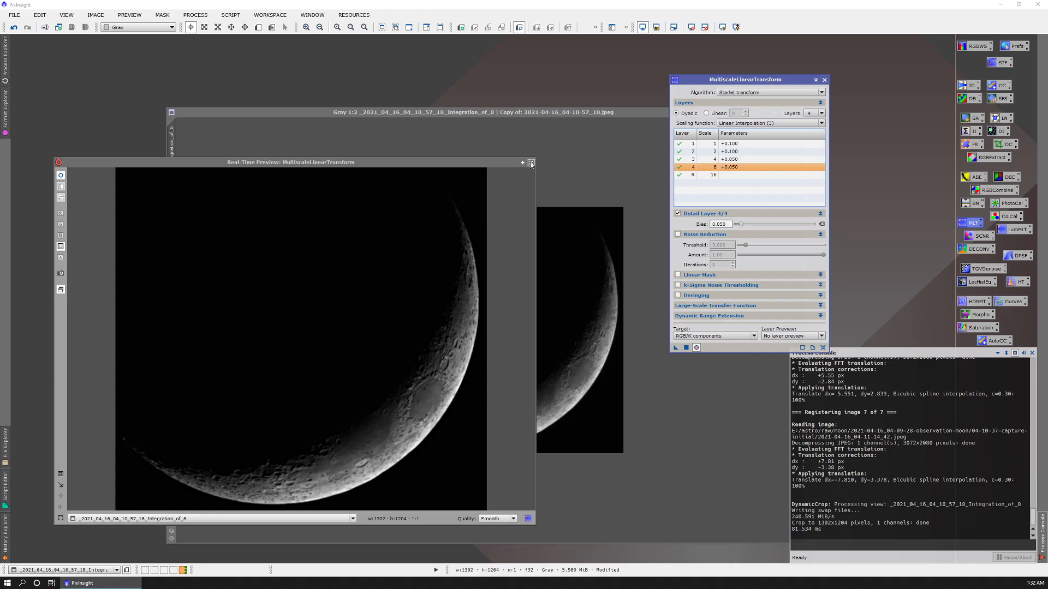
left_click(532, 163)
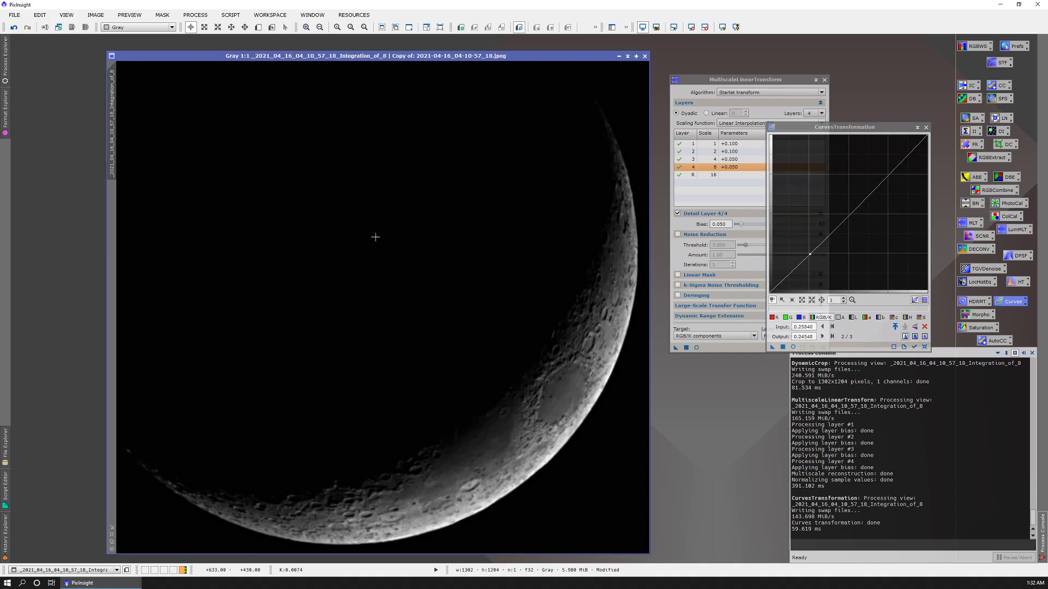
mouse_move(375, 239)
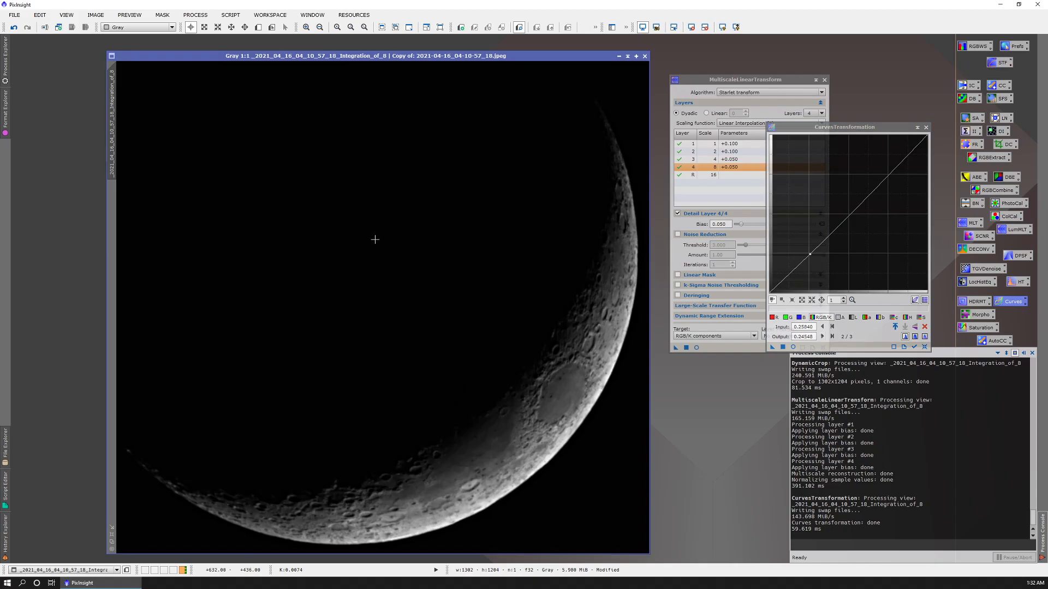